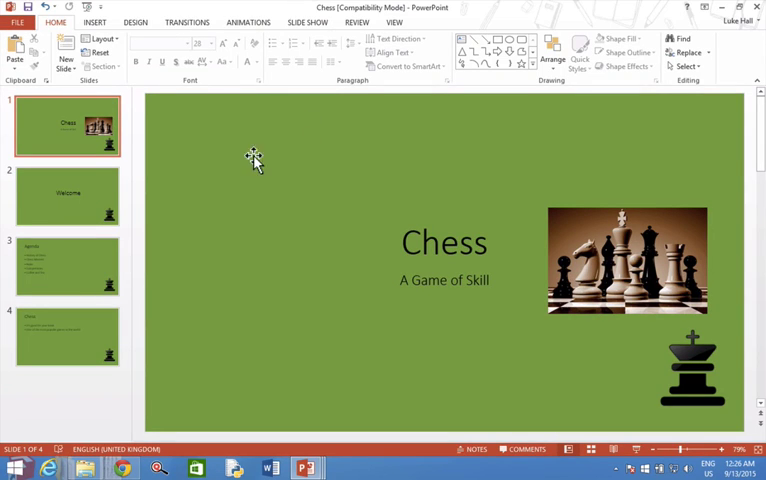
- Delete the chess-piece logo from the top slide master and close Master View
{"action": "left_click", "coordinate": [68, 196]}
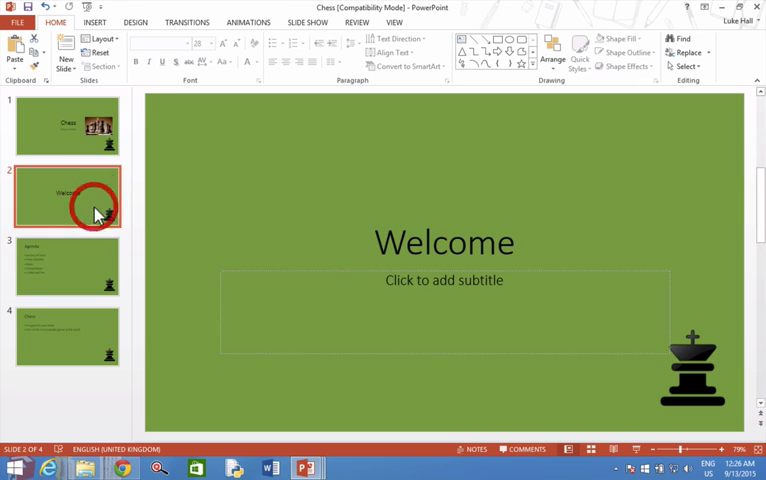
{"action": "left_click", "coordinate": [68, 336]}
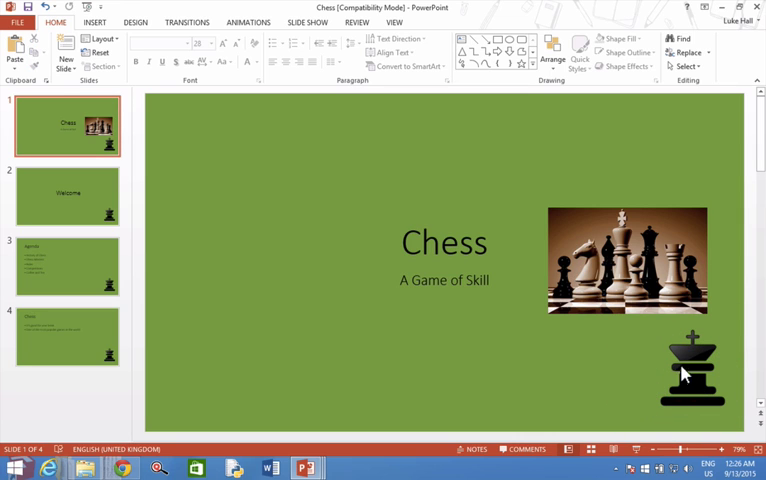
{"action": "mouse_move", "coordinate": [700, 382]}
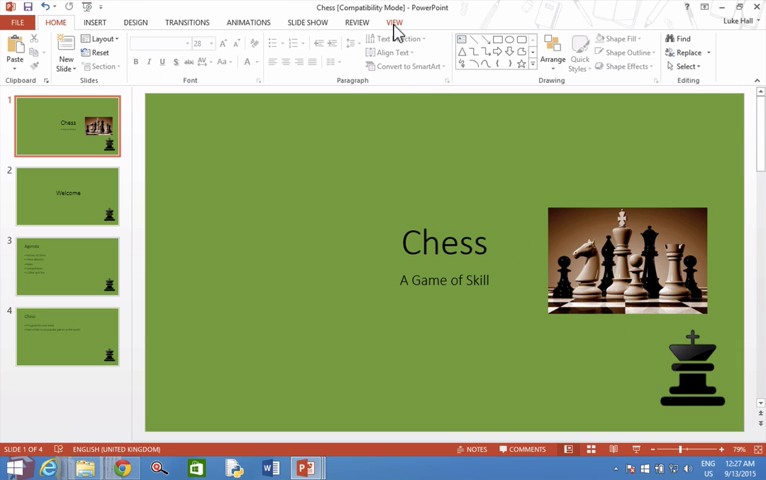
{"action": "left_click", "coordinate": [392, 22]}
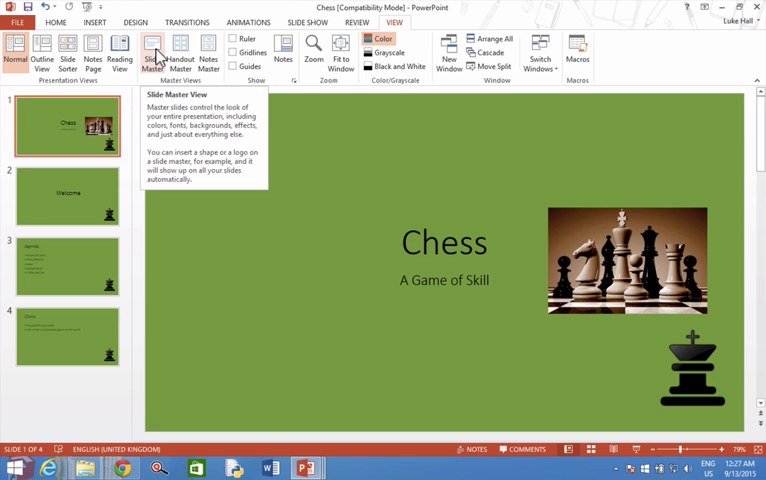
{"action": "left_click", "coordinate": [156, 54]}
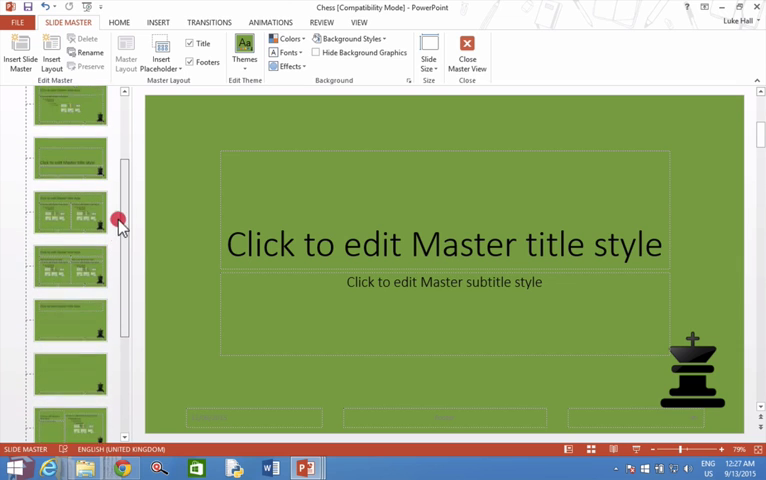
{"action": "scroll", "scroll_direction": "down", "scroll_amount": 3}
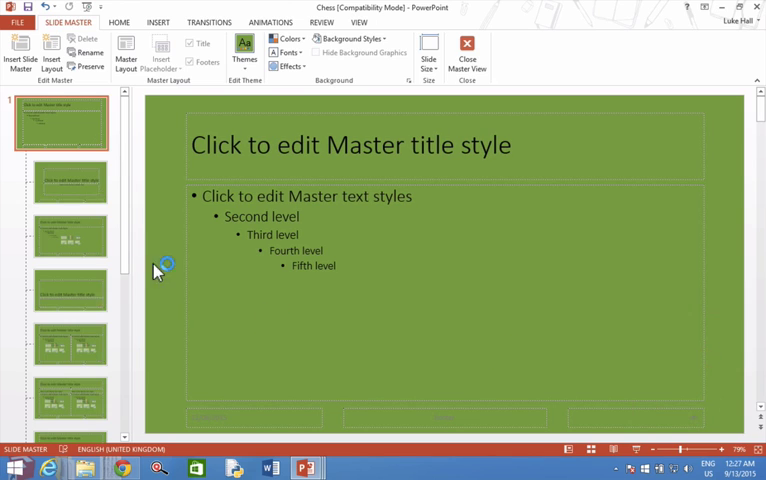
{"action": "mouse_move", "coordinate": [112, 392]}
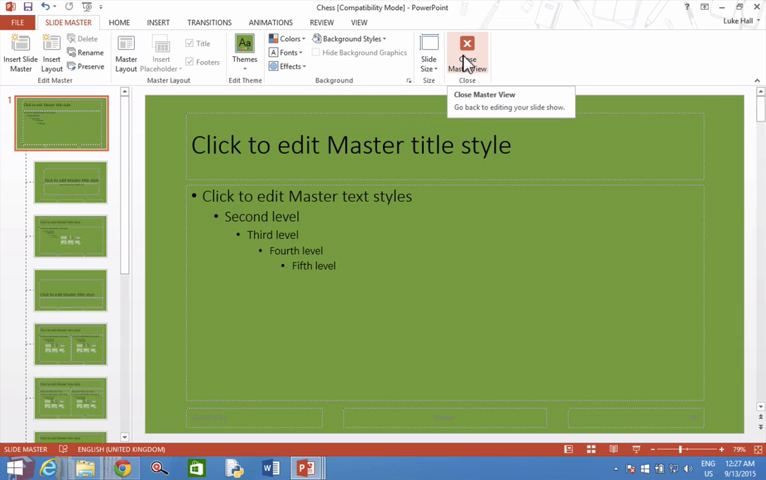
{"action": "left_click", "coordinate": [464, 48]}
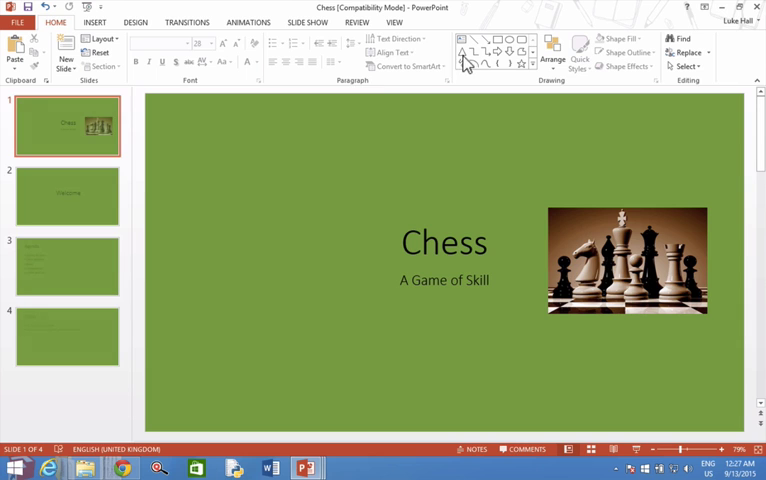